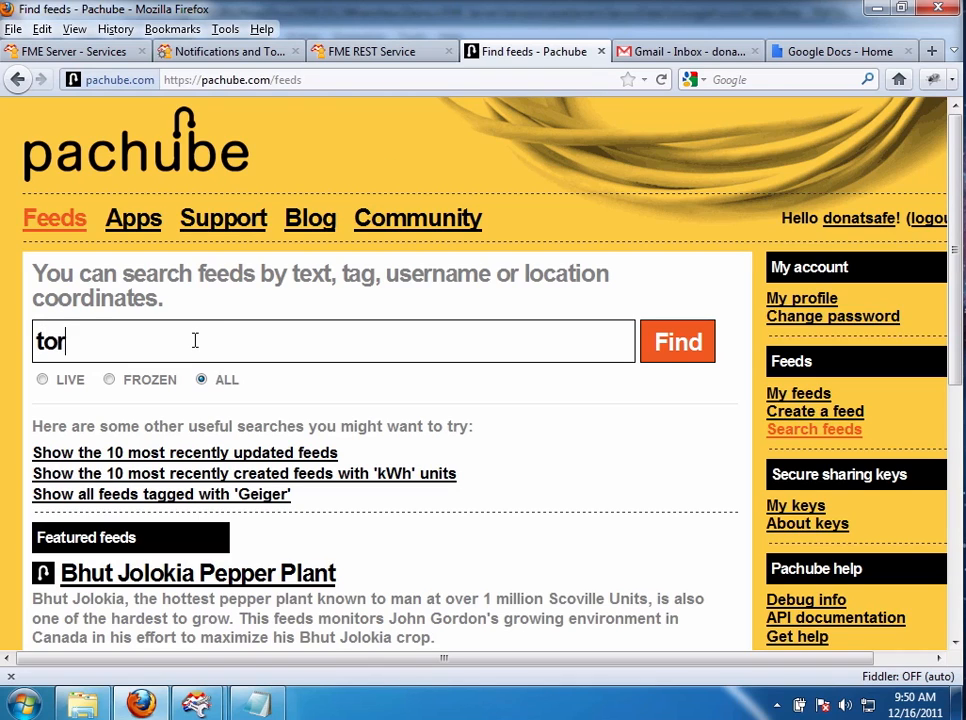
Step: Search Pachube feeds for 'toronto' and open the Plant Moisture feed's page
click(677, 341)
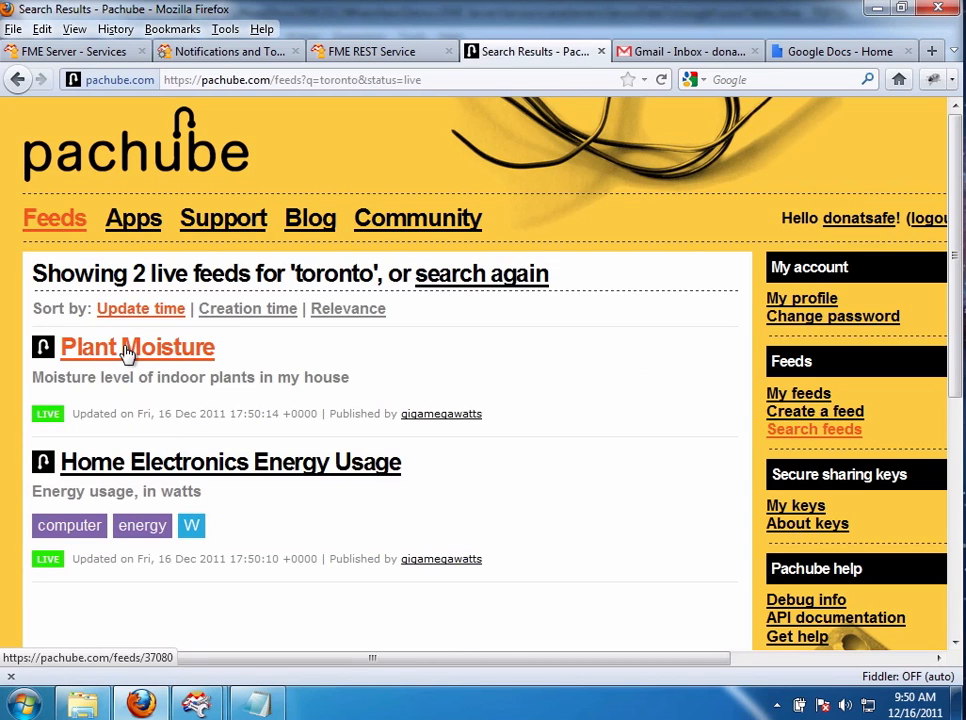
click(137, 347)
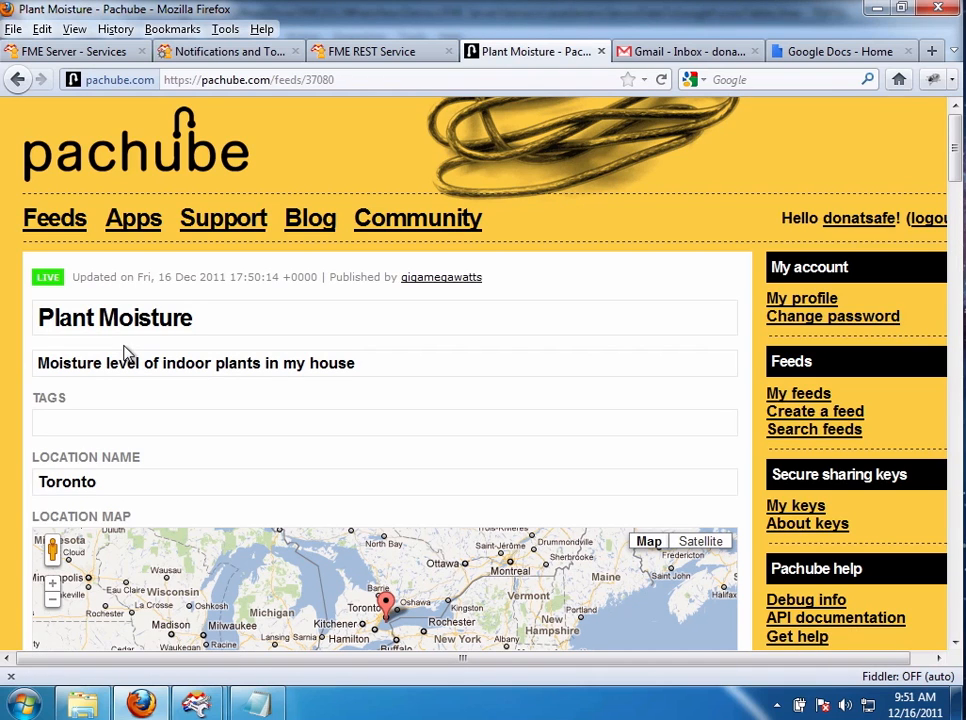
scroll(down, 3)
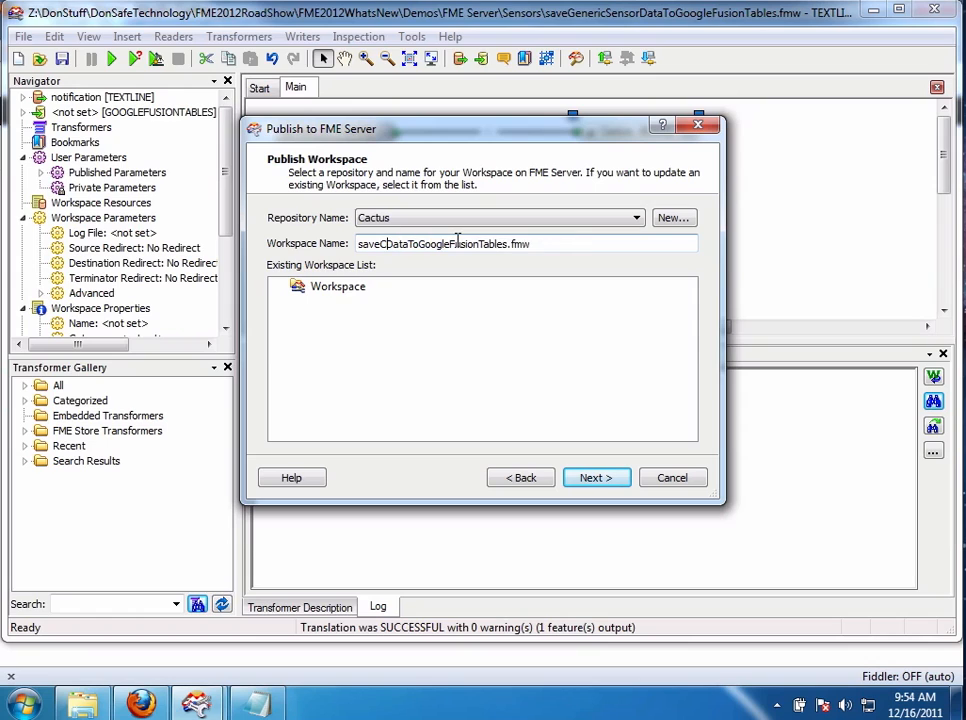
Step: Edit the workspace name for publishing into the Cactus repository
click(591, 477)
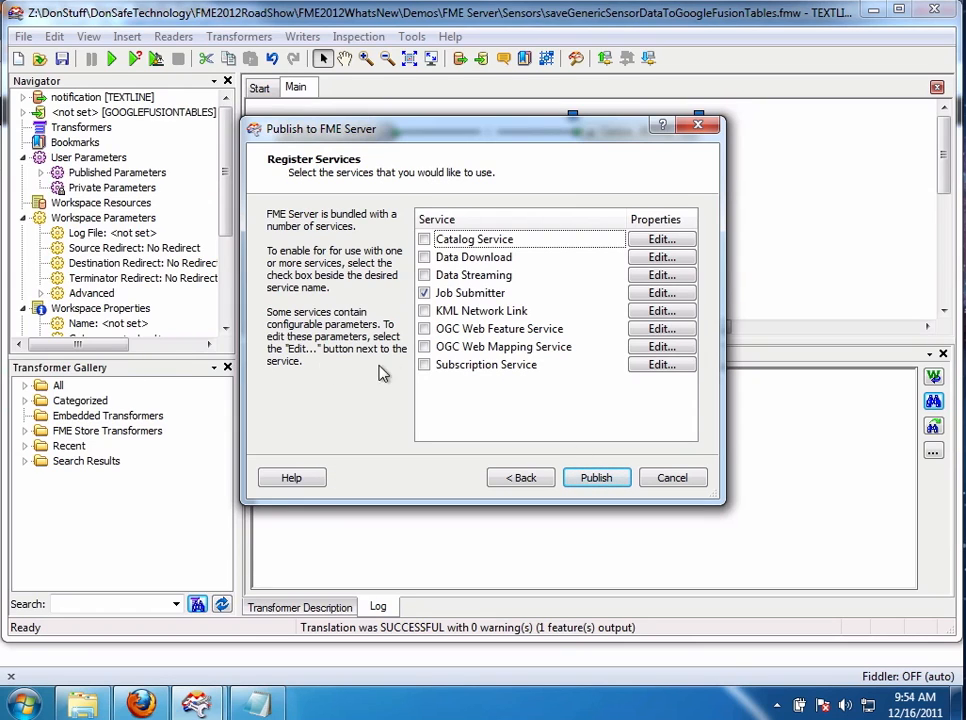
mouse_move(505, 376)
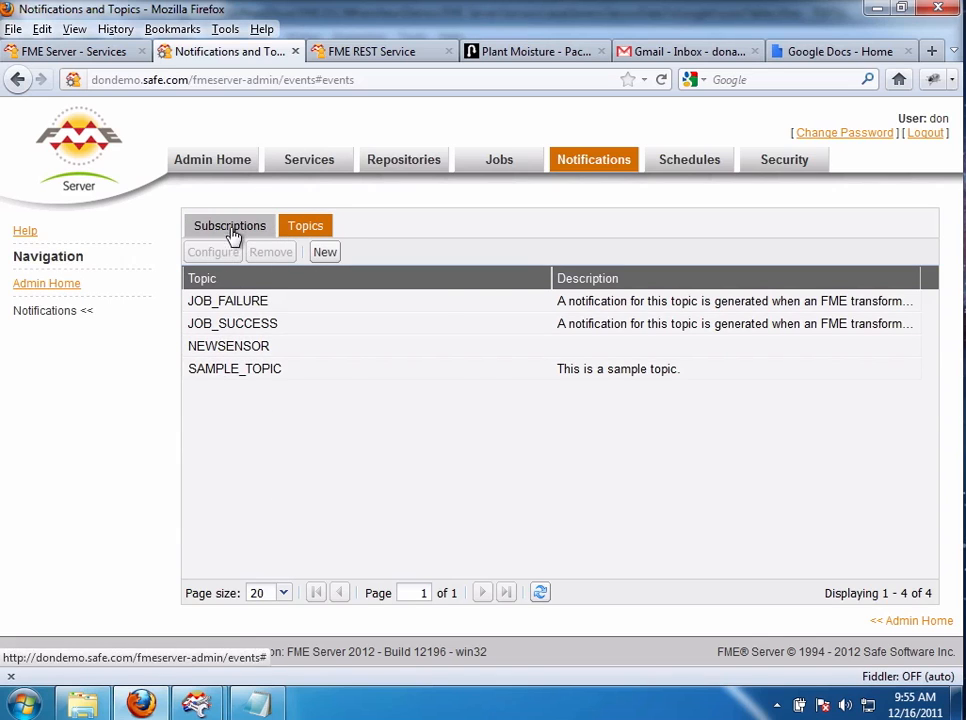
Step: Switch the FME Server Notifications page to the Subscriptions list
click(229, 225)
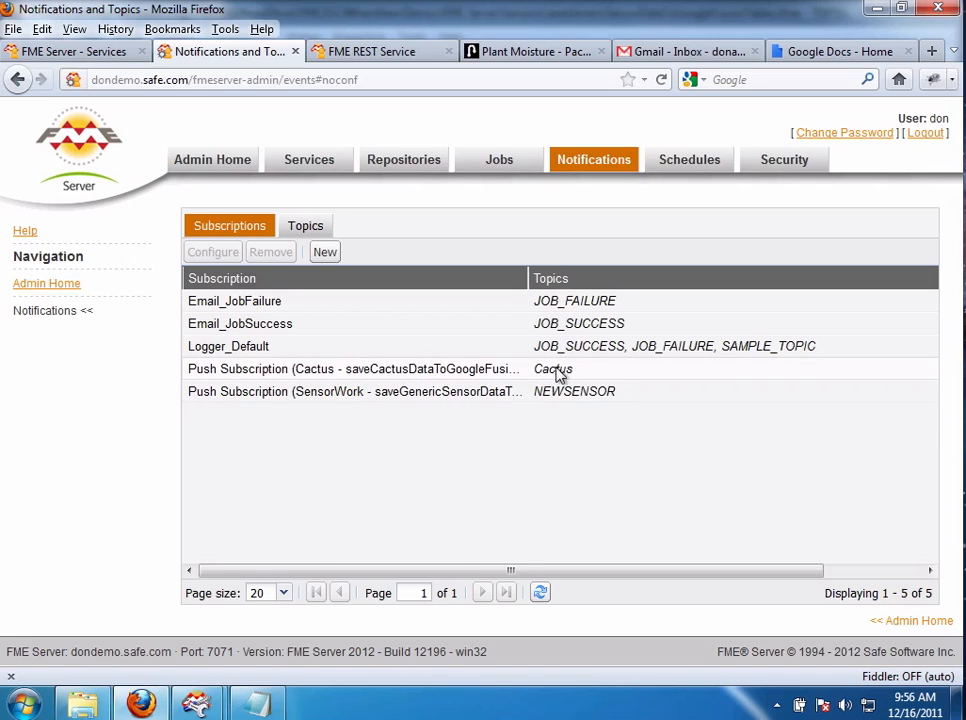
Step: List the notification topics on the Topics tab, including Cactus
click(305, 225)
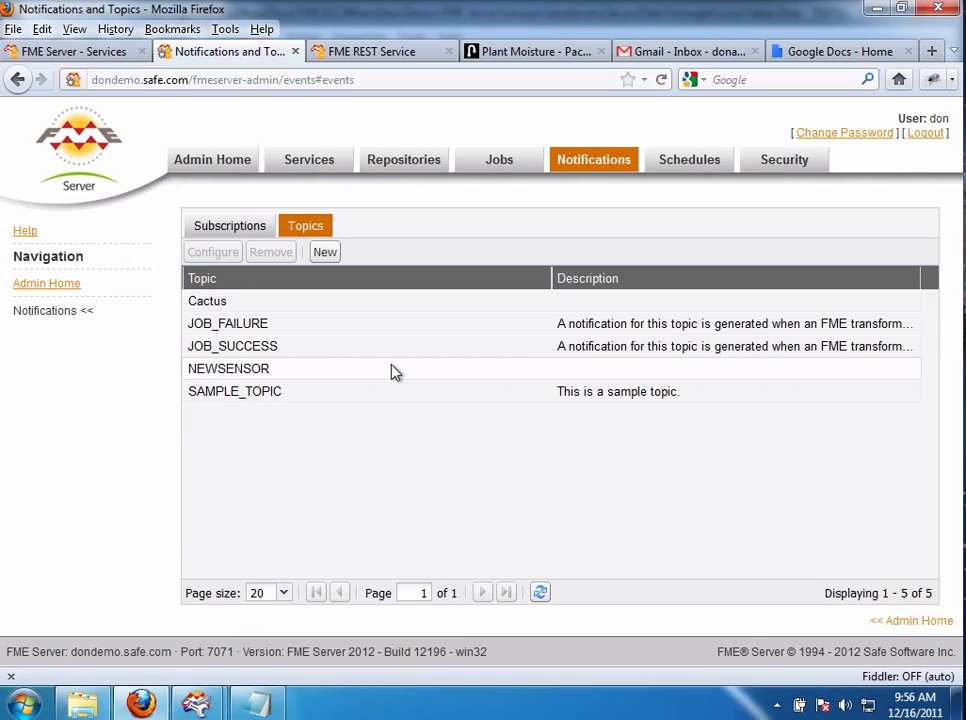
click(371, 51)
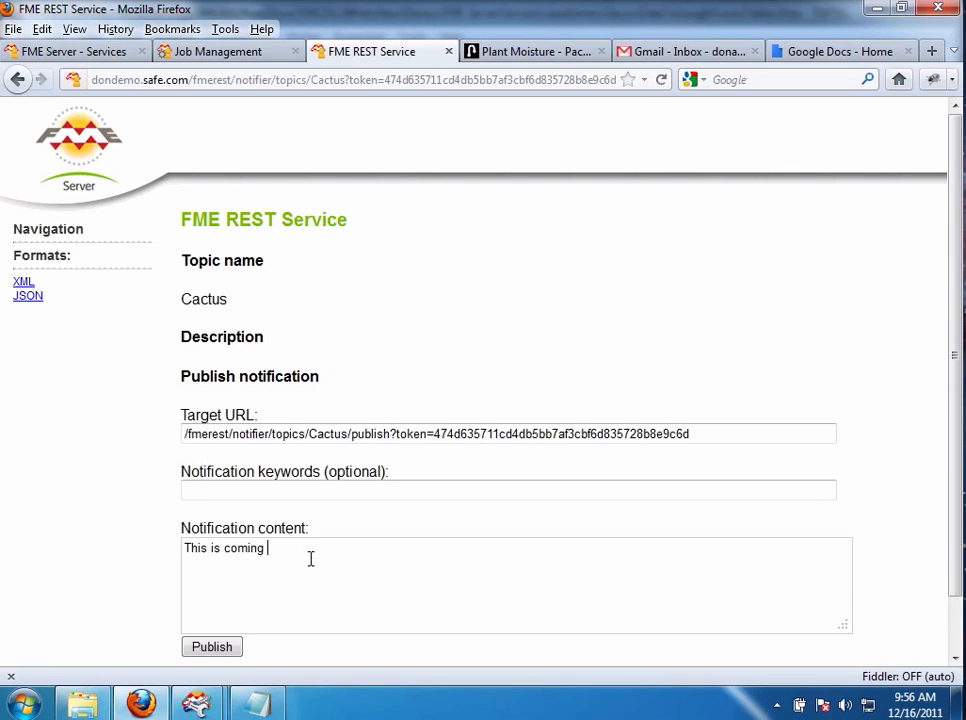
Step: Enter 'from the REST API' as the Cactus topic's notification content
text(from the REST API)
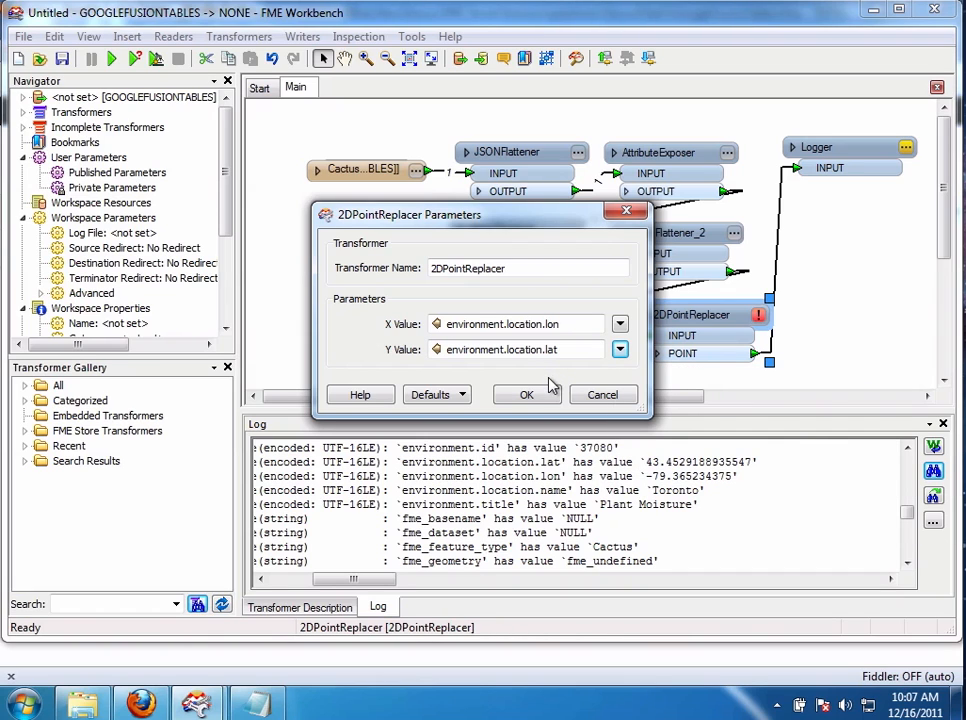
click(526, 394)
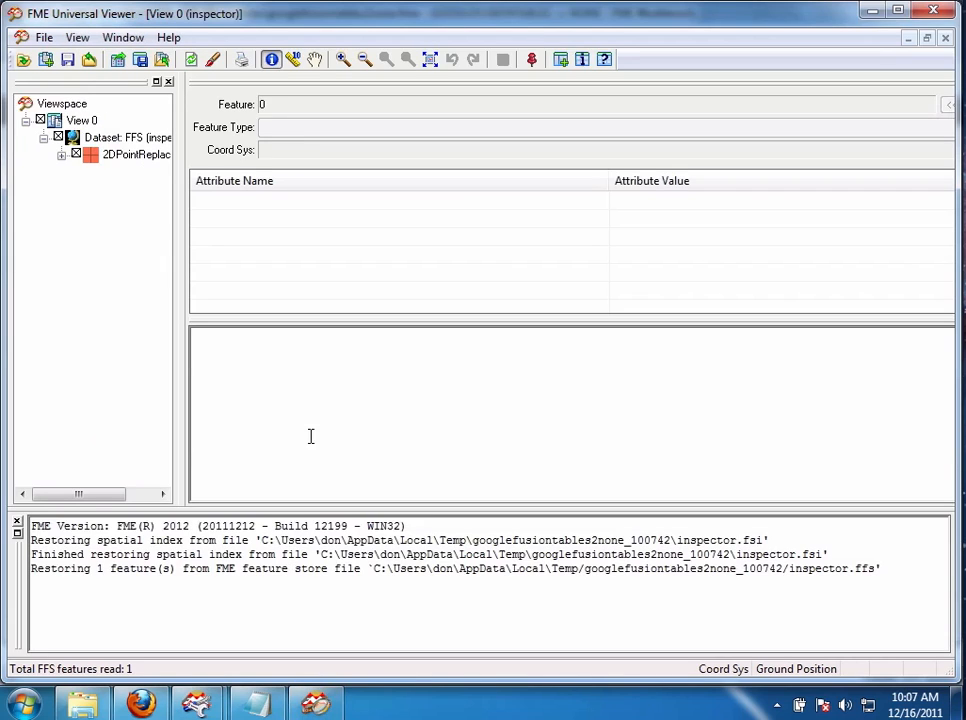